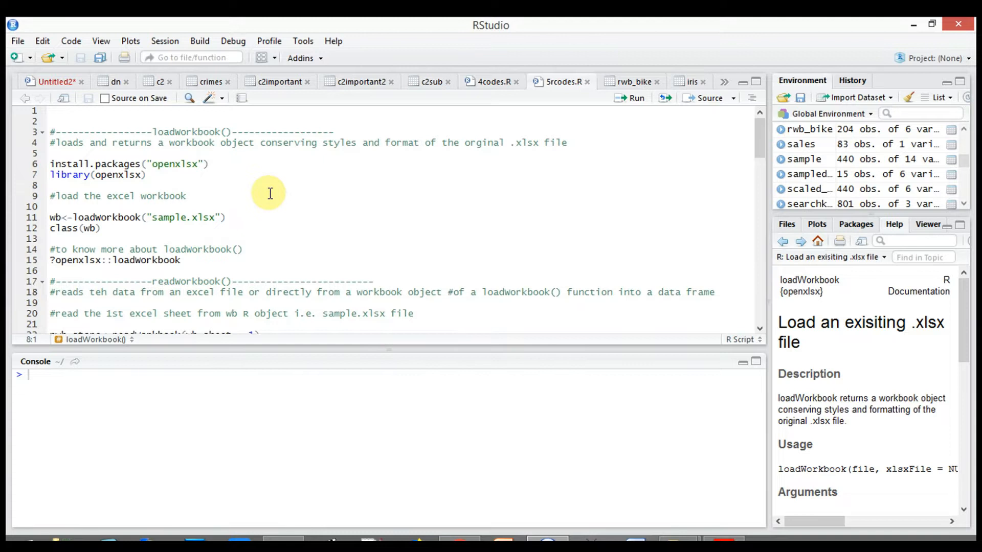
Run library(openxlsx), load sample.xlsx into wb, check class(wb) and request loadWorkbook help
click(51, 186)
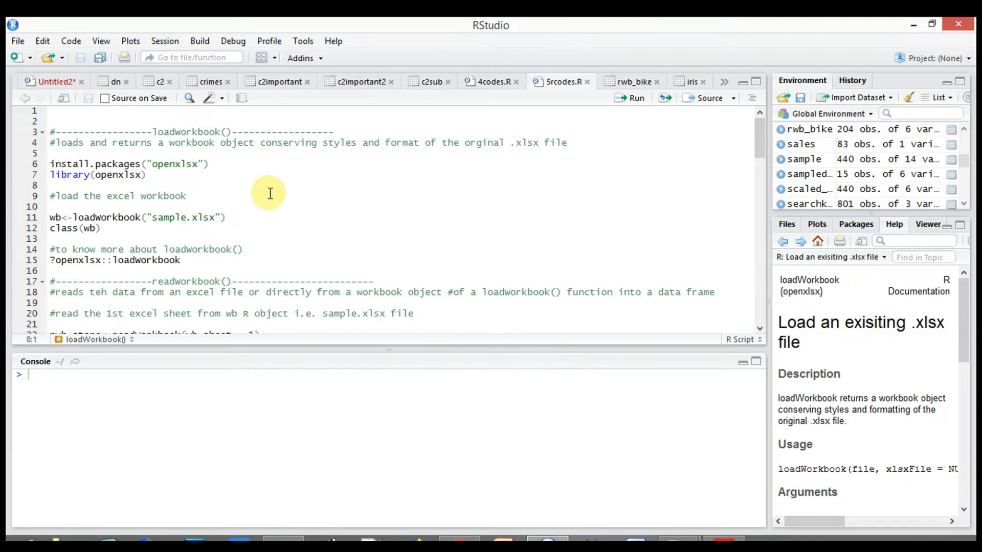
click(51, 185)
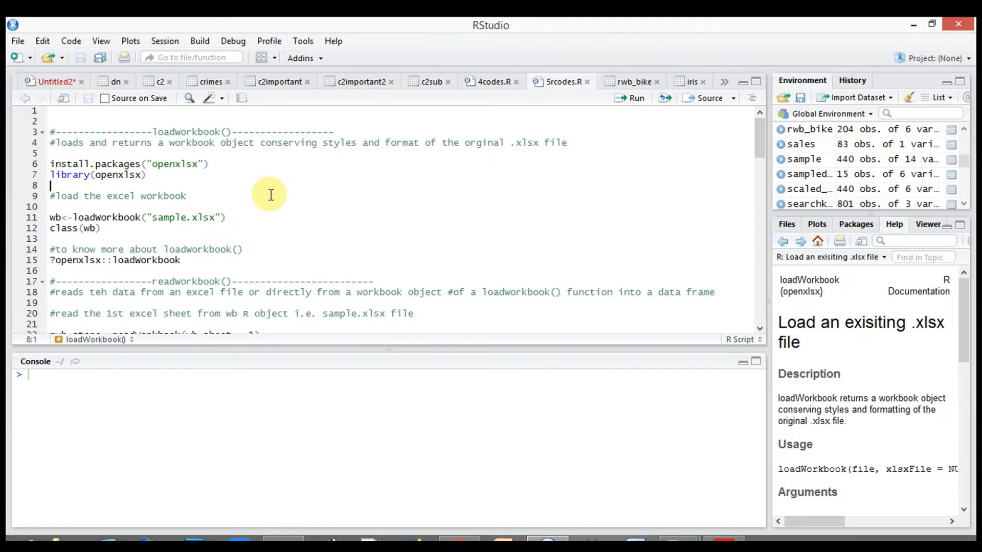
mouse_move(199, 180)
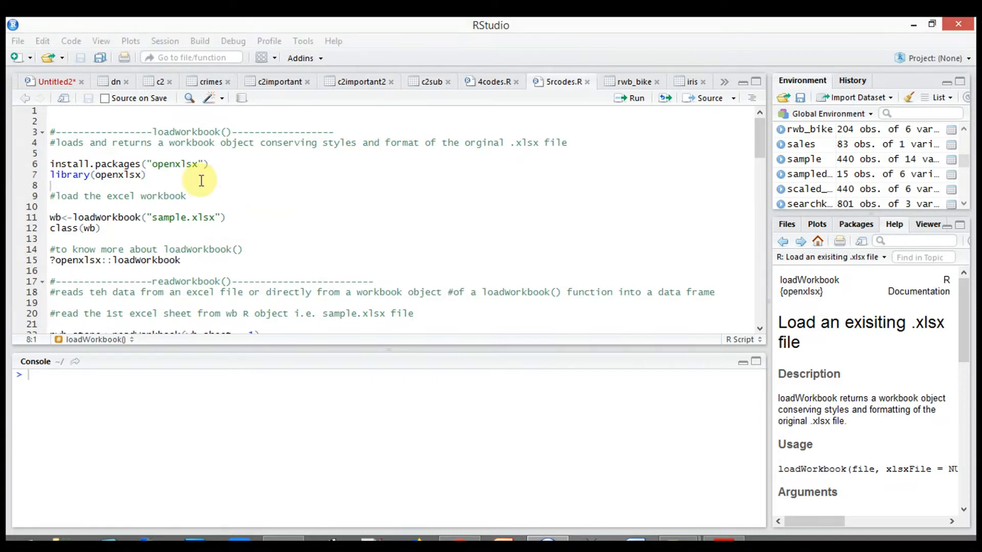
click(148, 175)
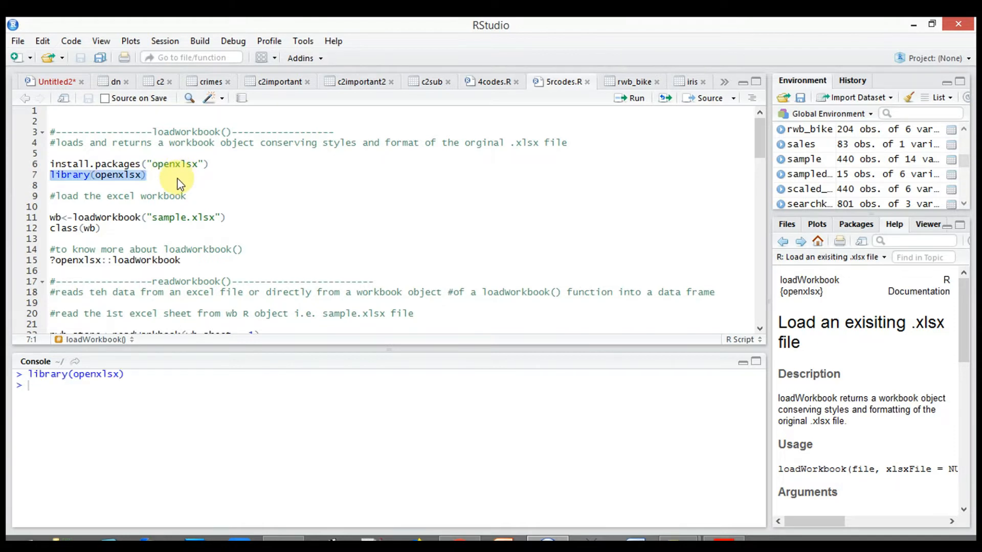
click(50, 218)
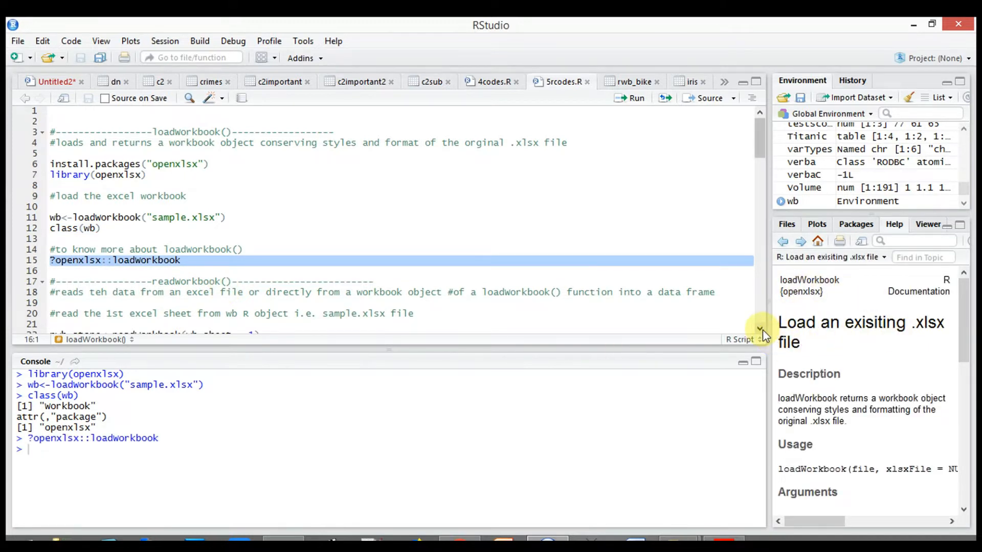
Read rwb_store and rwb_bike, view rwb_bike, then read orwb_store rows 14000–20000, columns 2–4
scroll(down, 3)
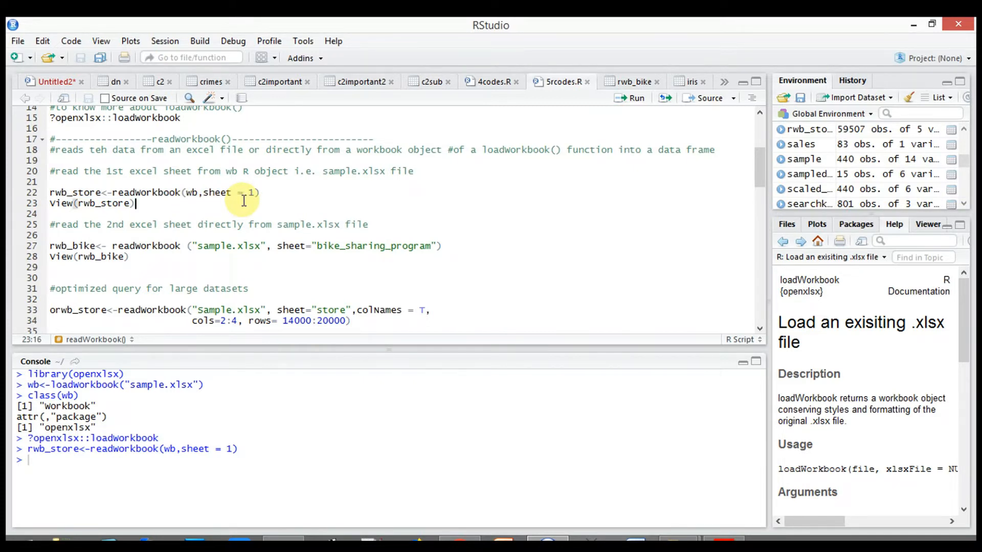
mouse_move(466, 263)
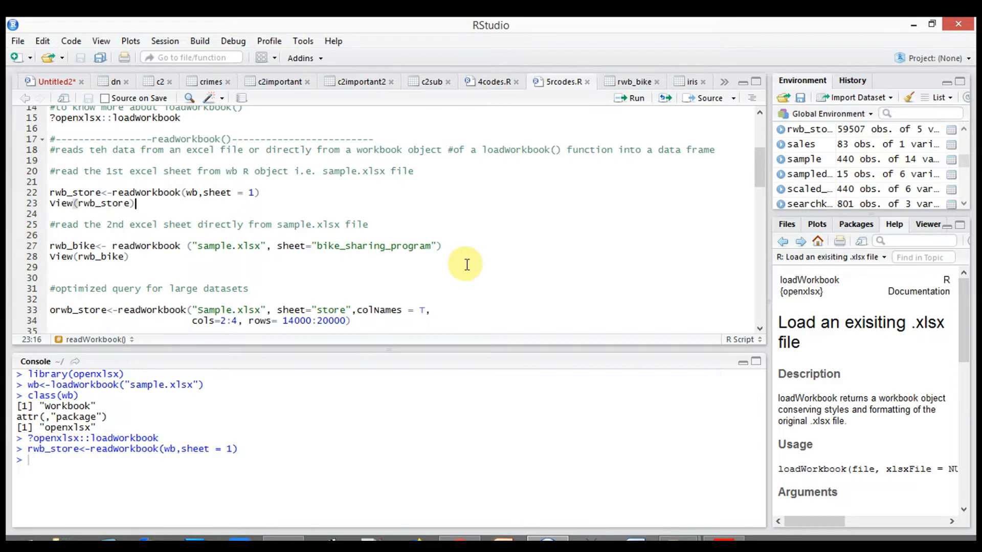
click(78, 245)
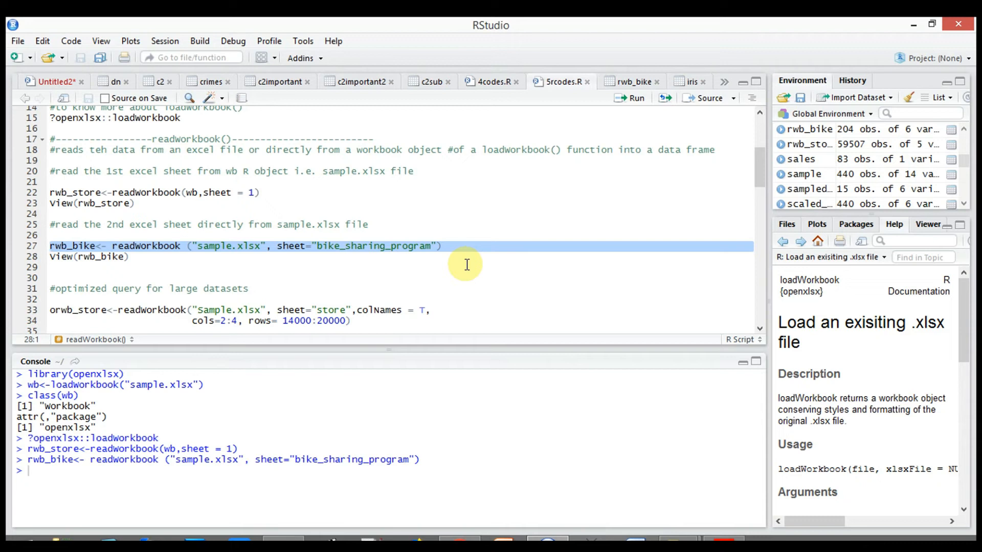
mouse_move(316, 468)
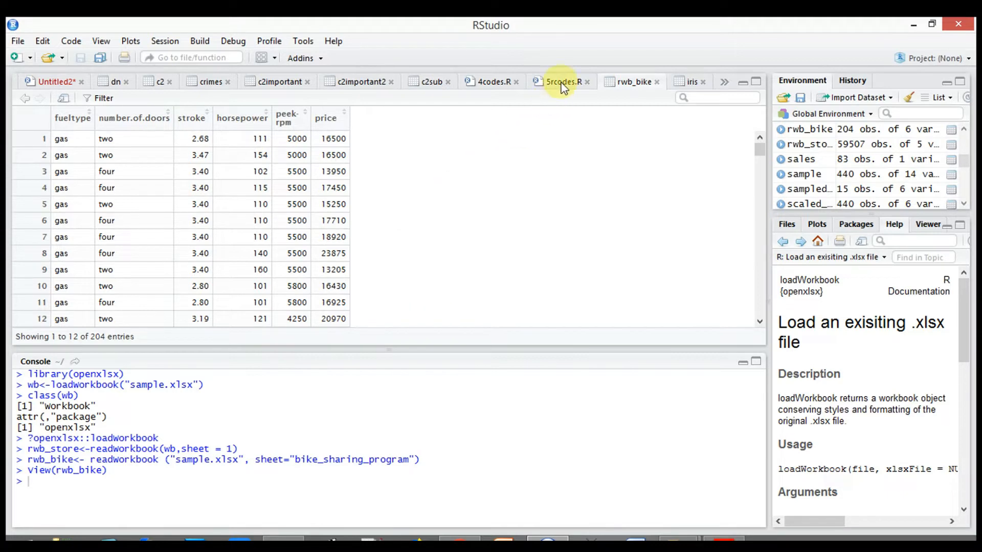
click(559, 81)
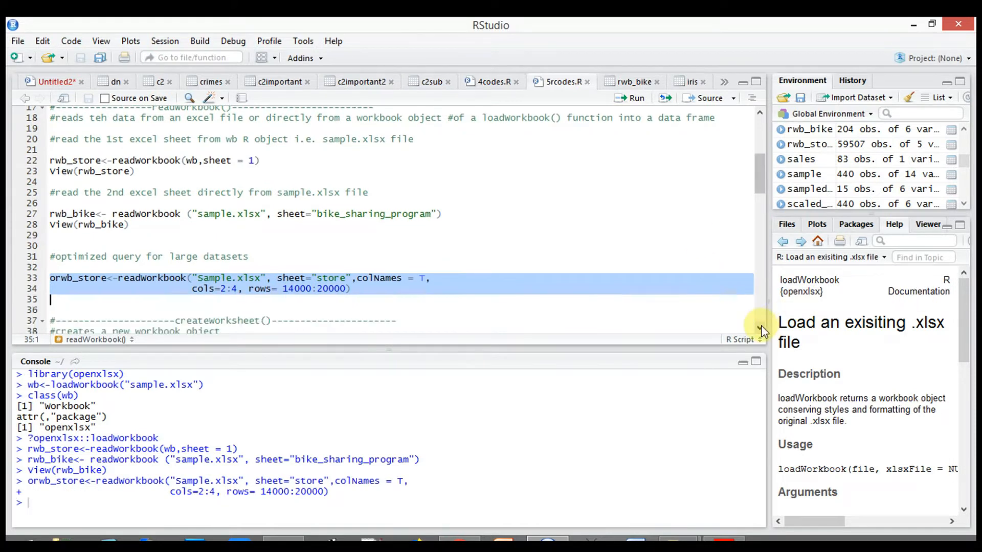
scroll(down, 3)
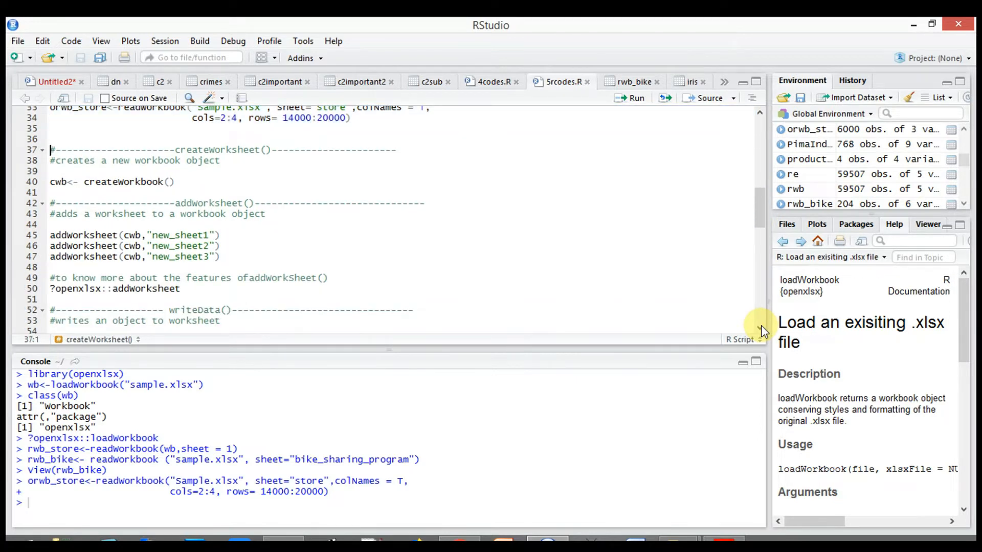
Run createWorkbook() into cwb and add worksheets new_sheet1, new_sheet2 and new_sheet3
click(56, 171)
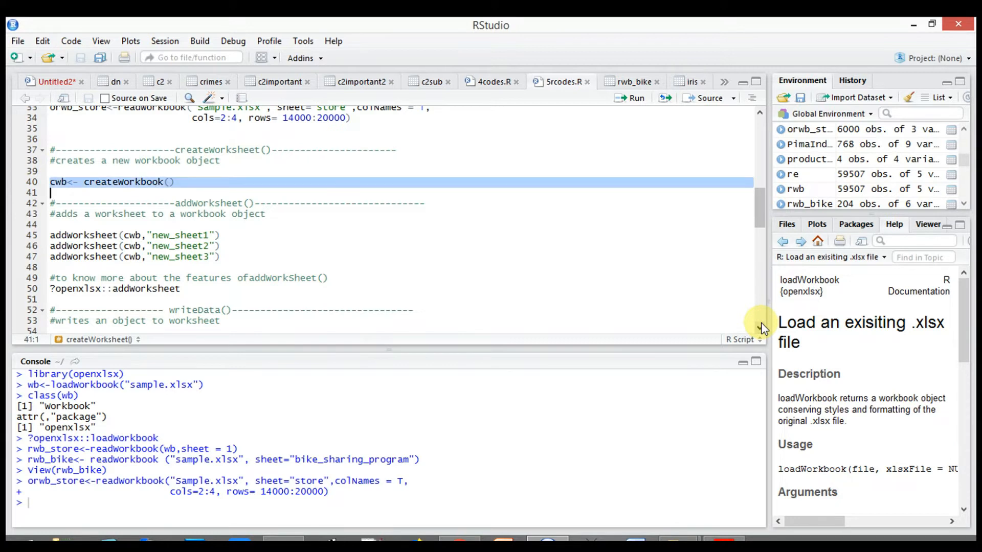
mouse_move(129, 208)
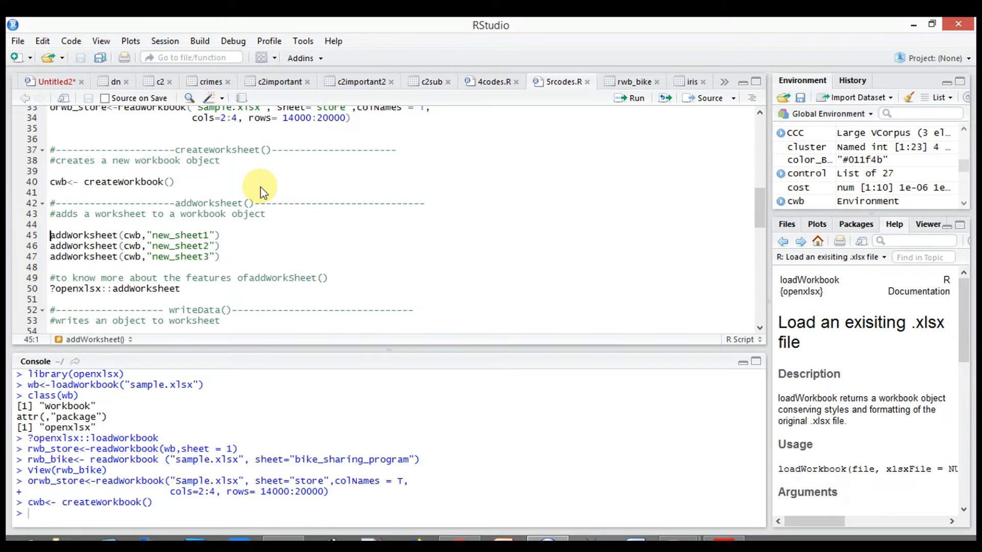
drag(50, 235, 50, 257)
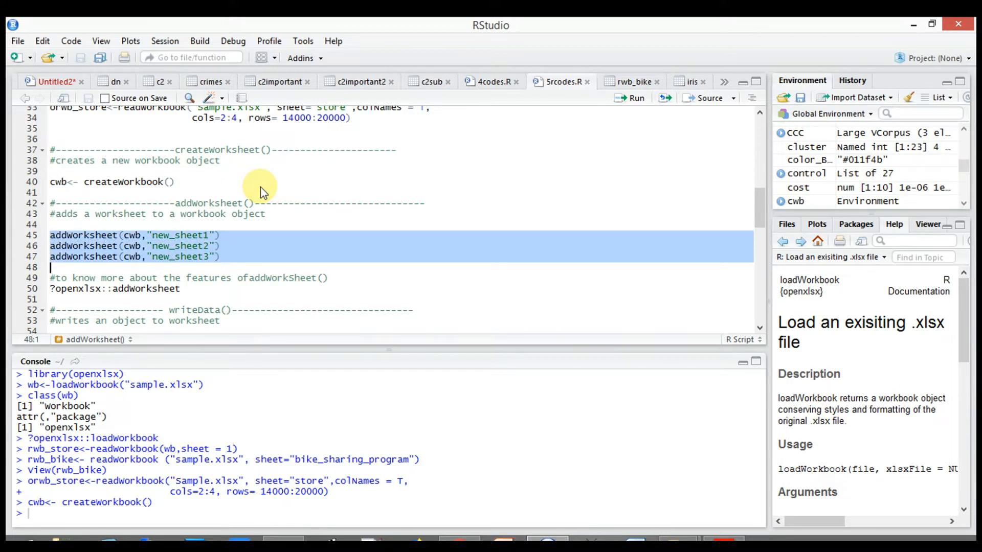
mouse_move(141, 245)
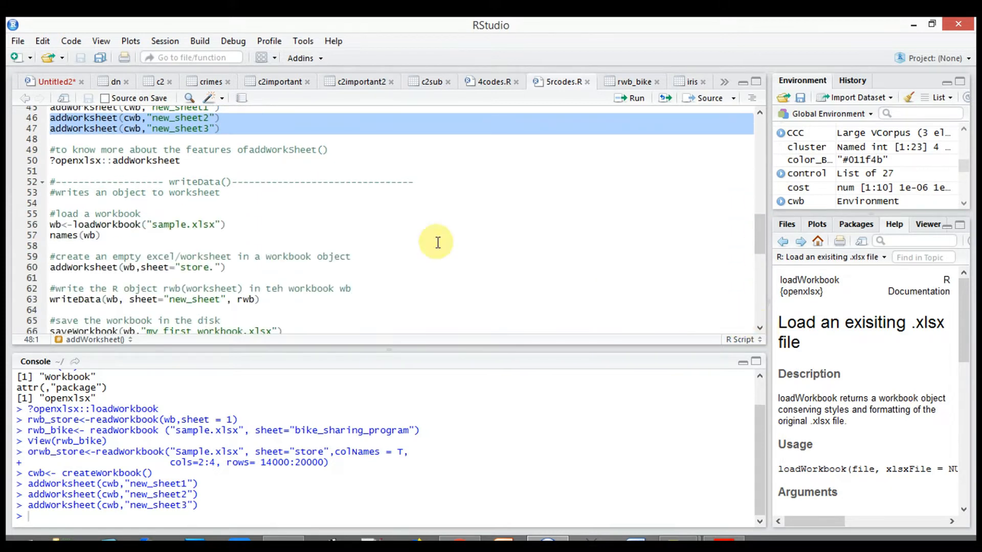
Reload sample.xlsx into wb and list its sheet names with names(wb)
click(99, 235)
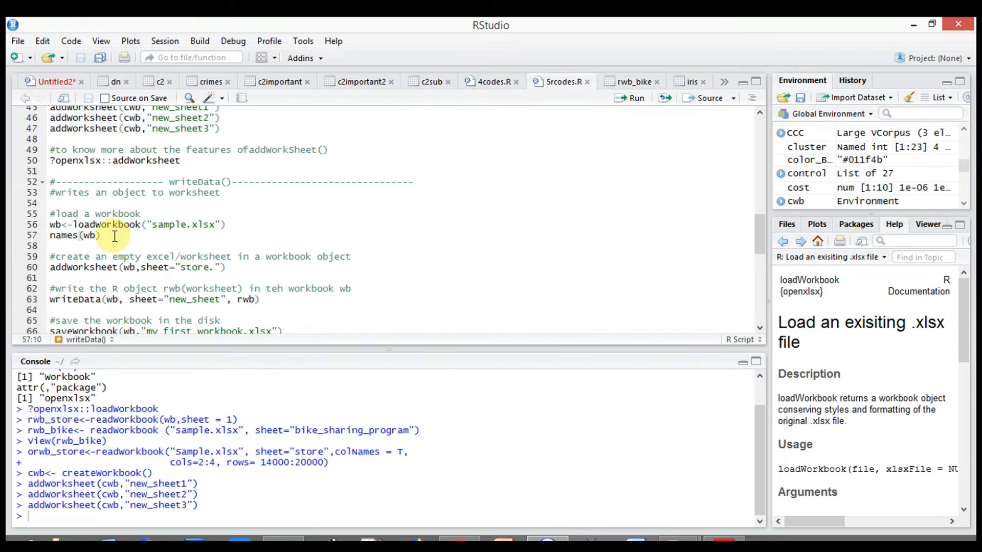
click(50, 224)
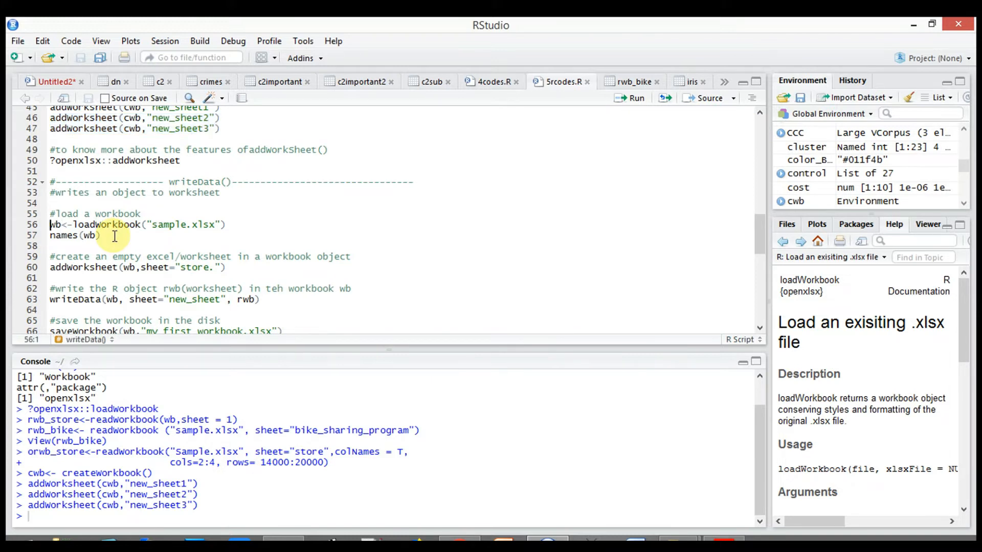
click(634, 98)
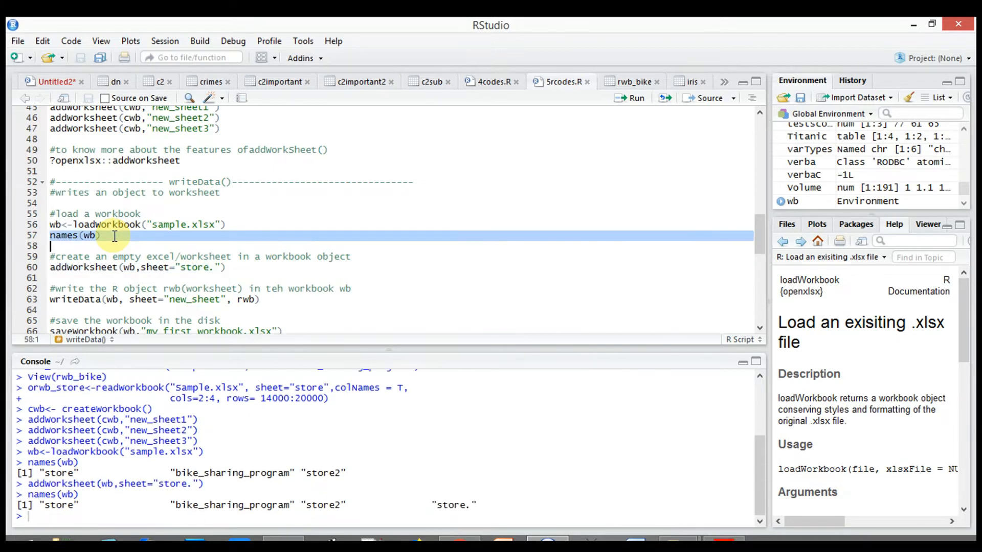
Rename the added sheet on line 60 to new_sheet and rerun it with names(wb)
click(635, 97)
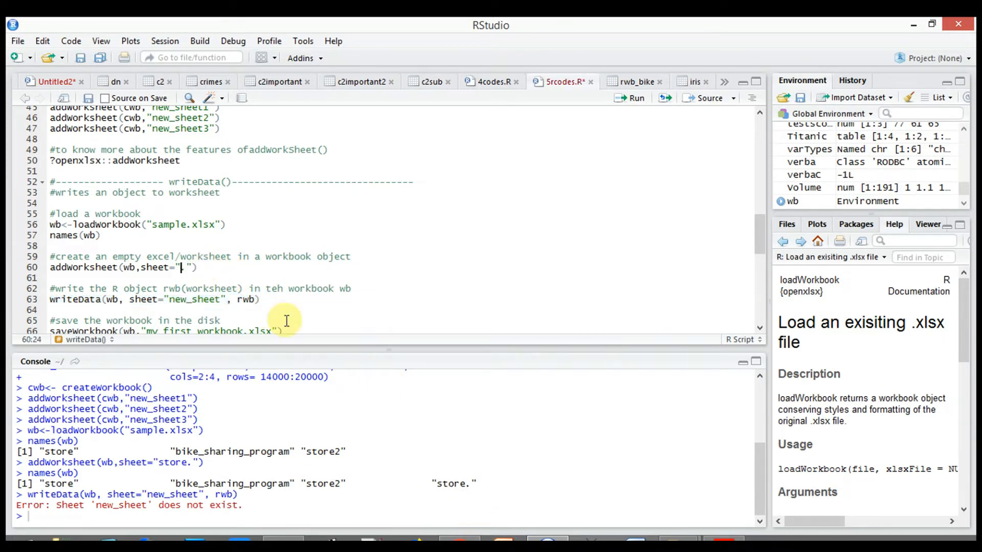
text(new_sh)
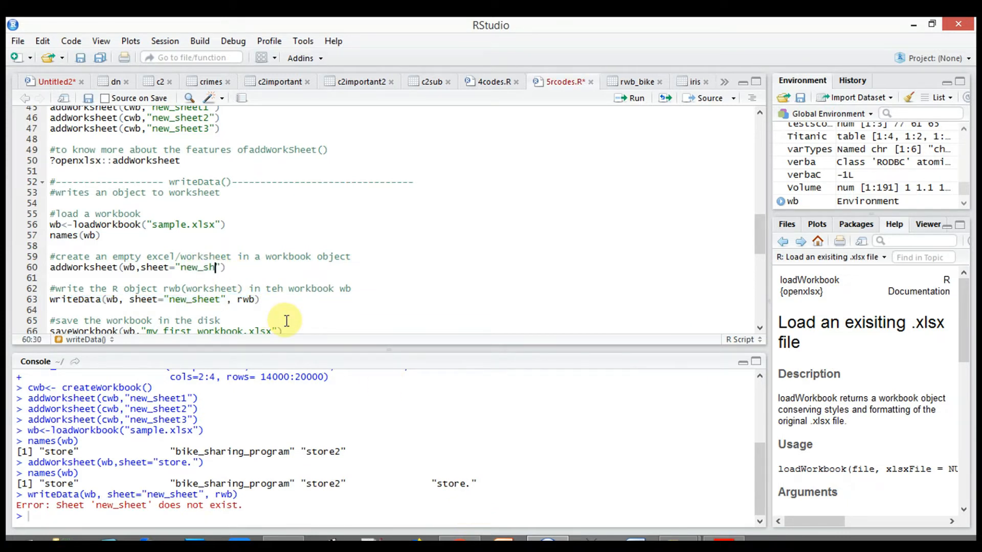
text(et)
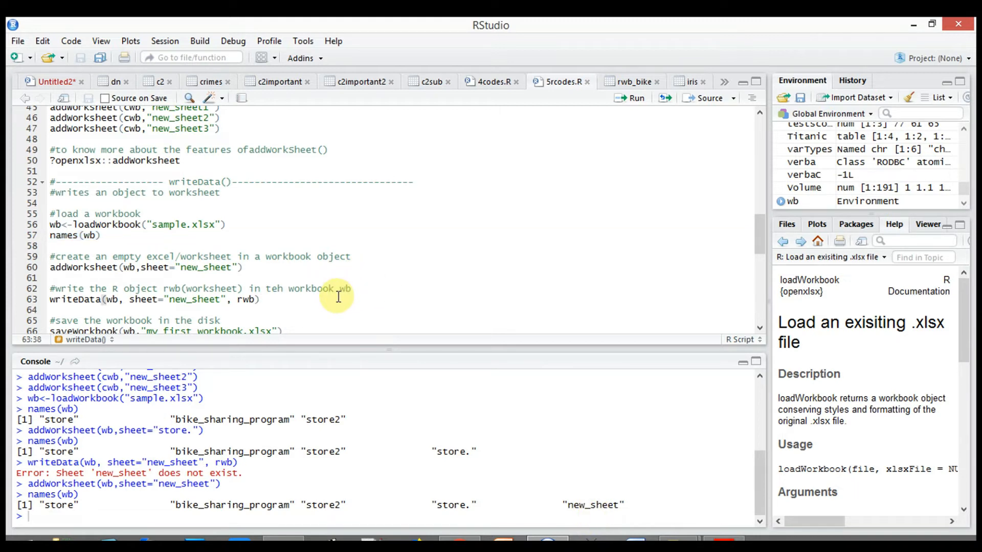
click(258, 299)
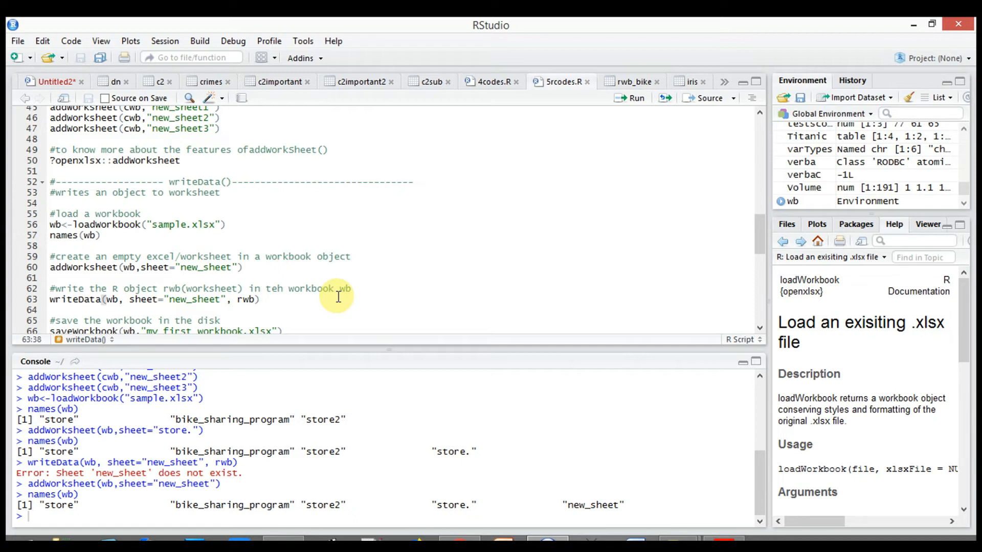
click(259, 299)
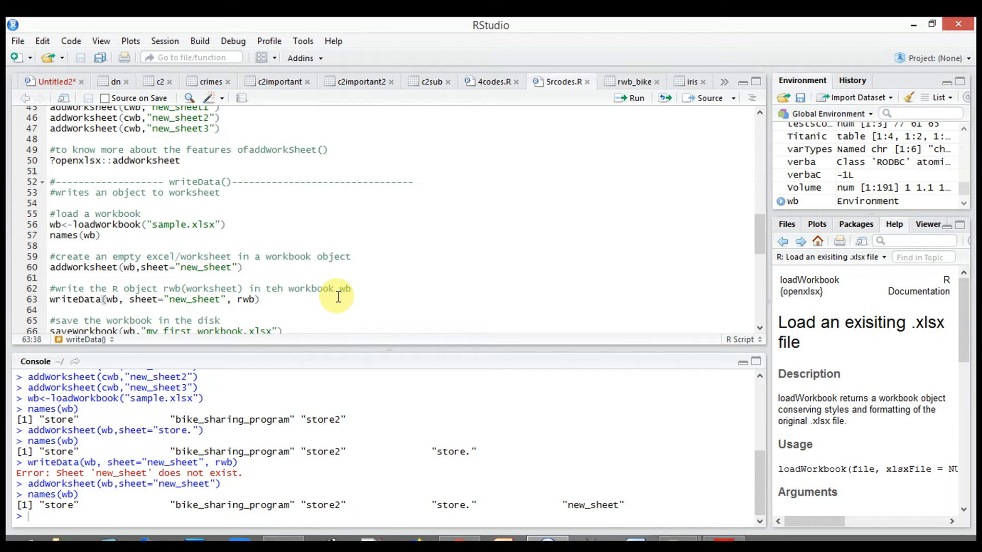
click(259, 299)
text(2)
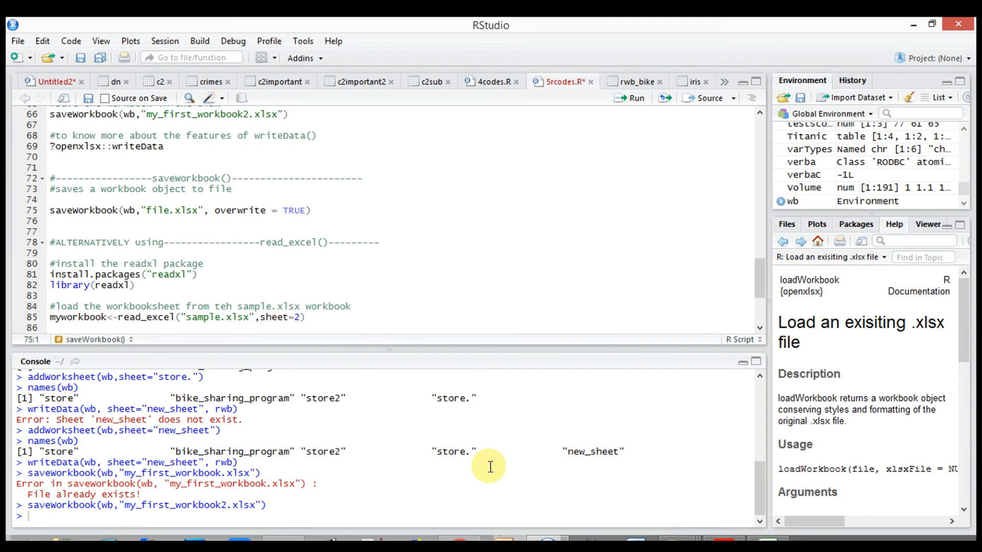
Move to the library(readxl) line in the alternative read_excel() section
click(51, 210)
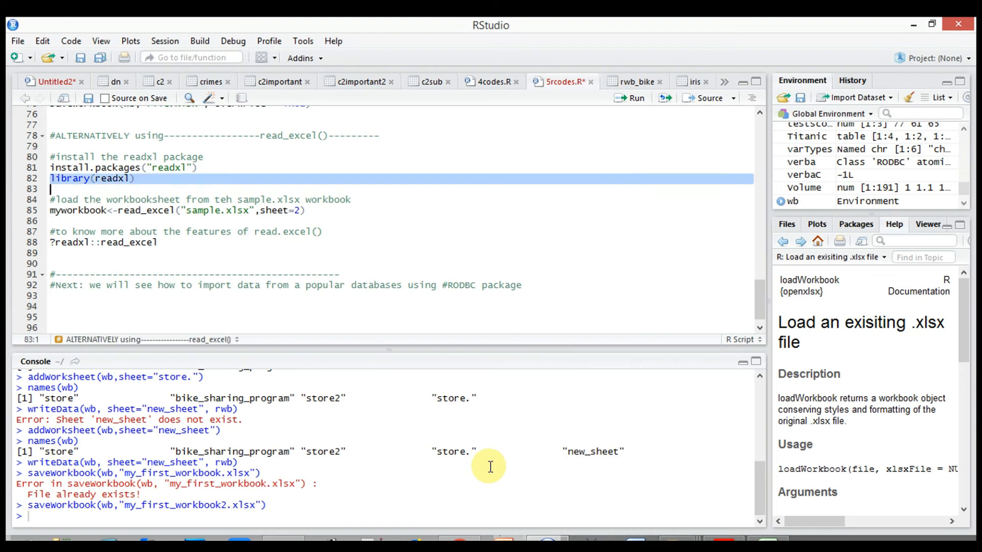
Load readxl, read sheet 2 of sample.xlsx into myworkbook, and begin a View() call
key(Return)
text(View()
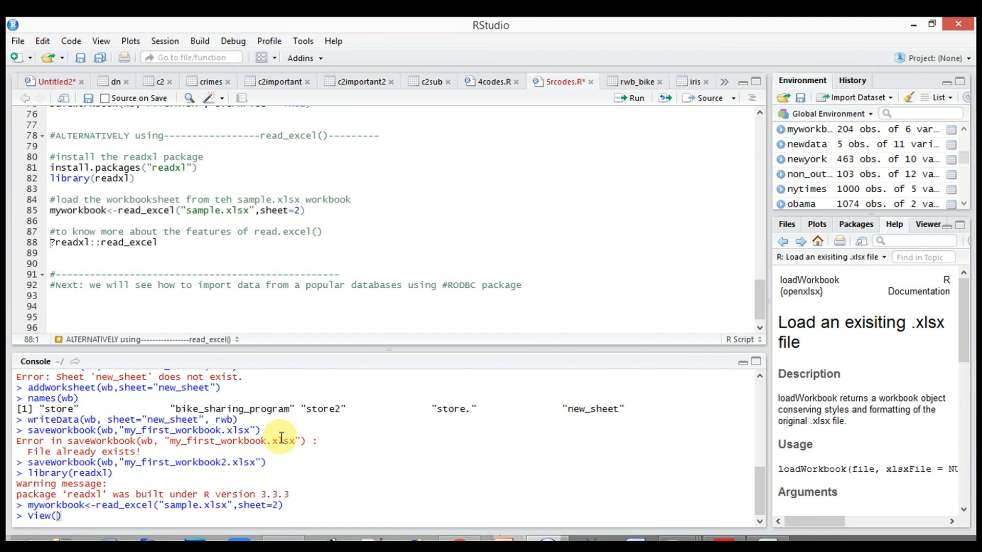
text(myw)
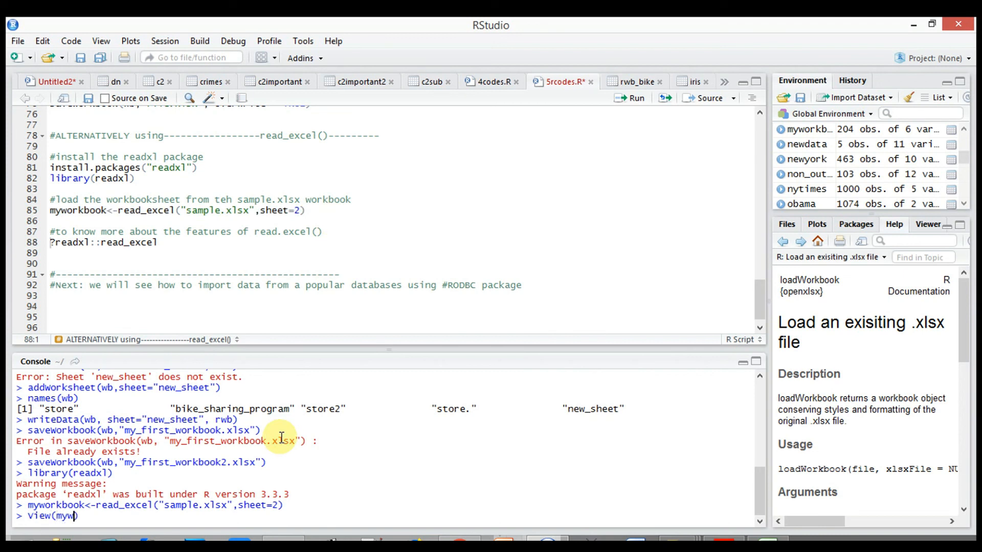